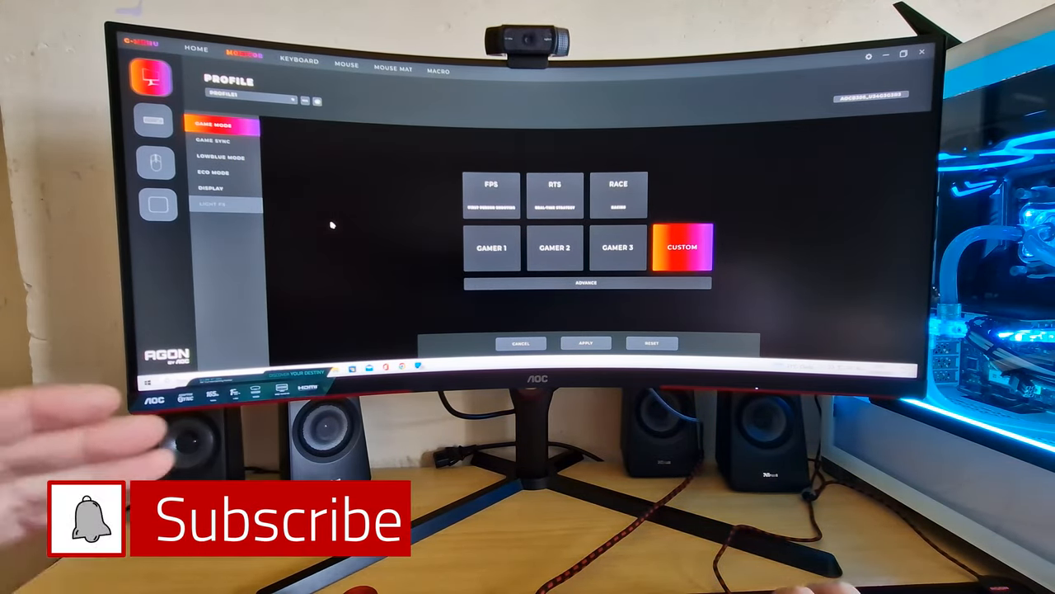
Select the keyboard device and show its Sensitivity page with polling rate and repeat settings.
click(156, 119)
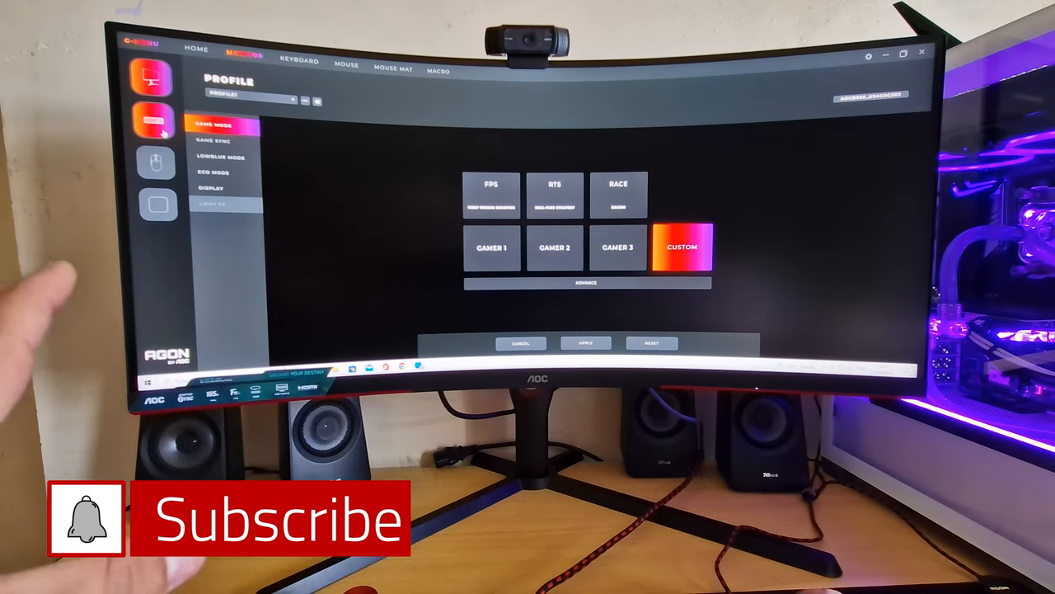
click(297, 61)
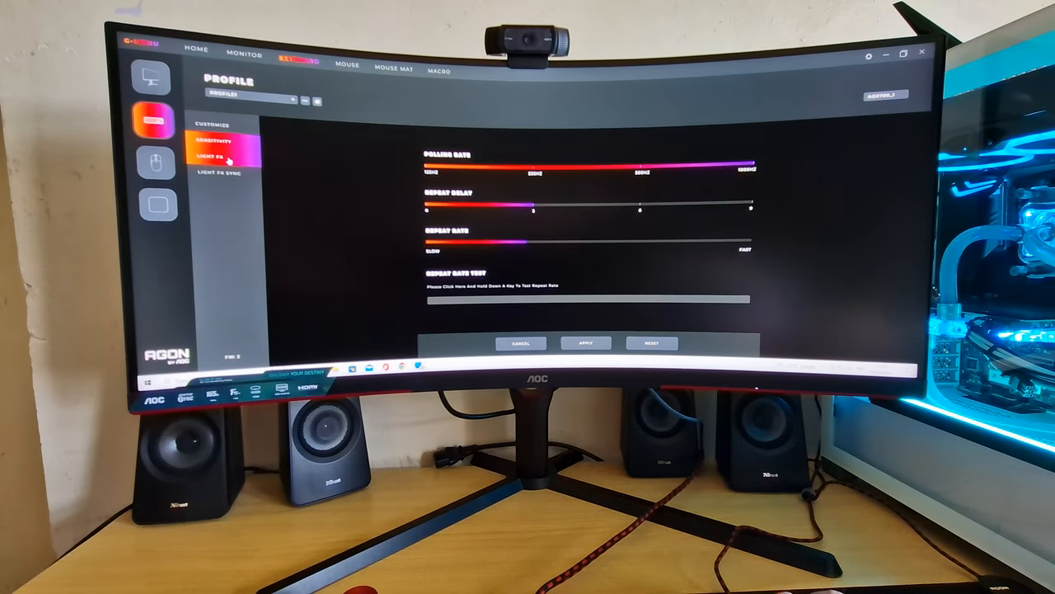
Show the keyboard's Light FX page with effect, colour, pulsation, brightness and stop timer.
click(217, 156)
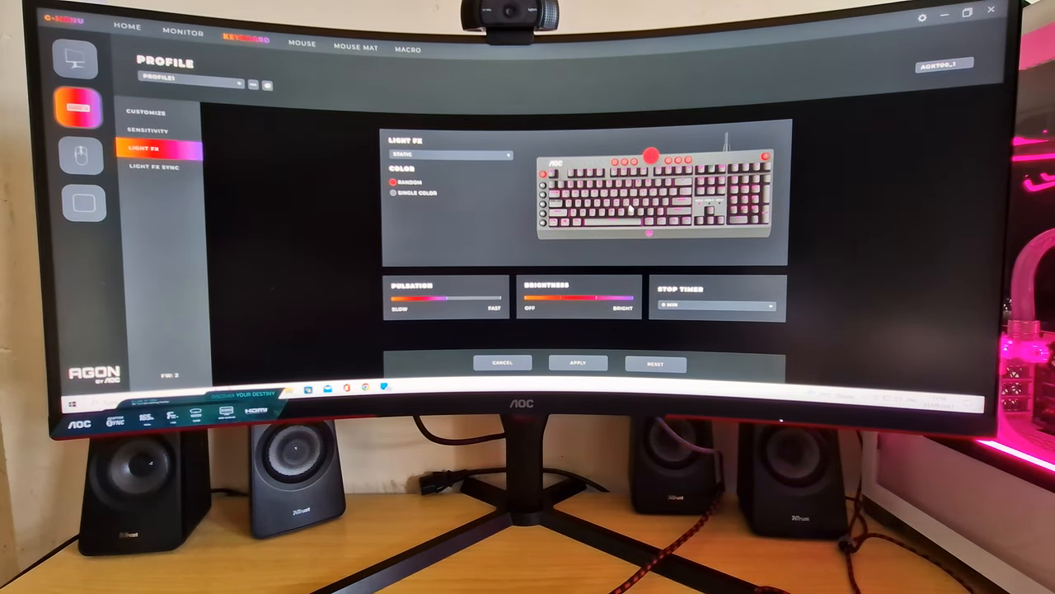
click(161, 165)
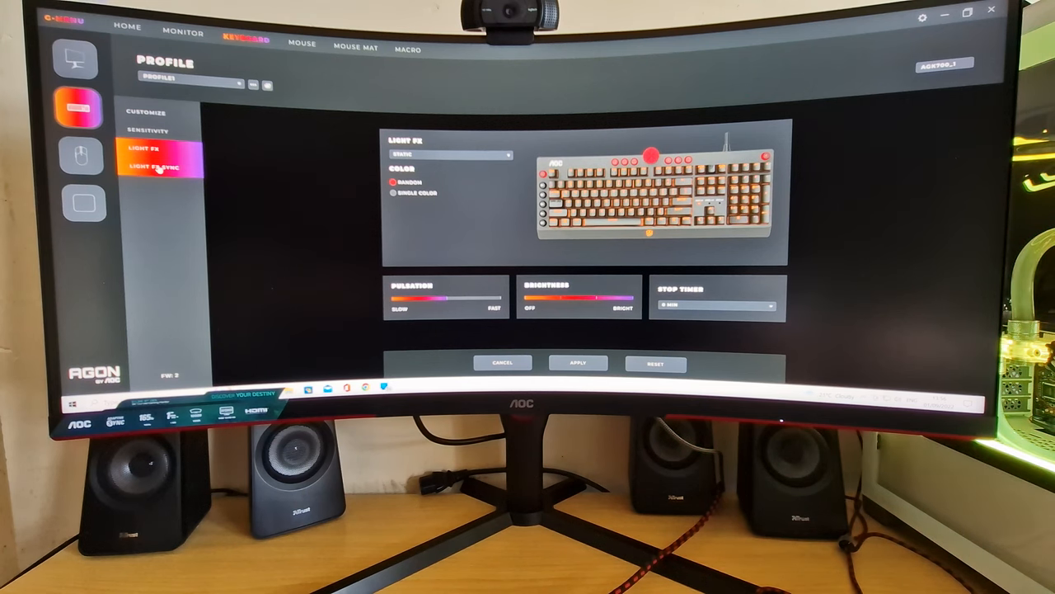
Open Light FX Sync in the keyboard side menu.
click(159, 169)
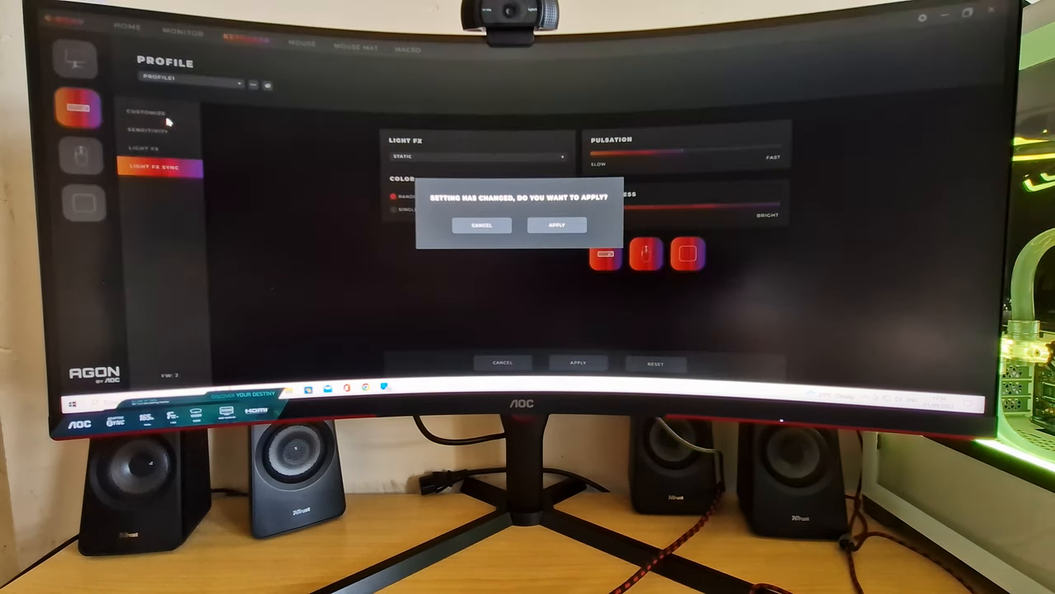
Answer the 'Setting has changed' prompt to reach the Customize page.
click(556, 224)
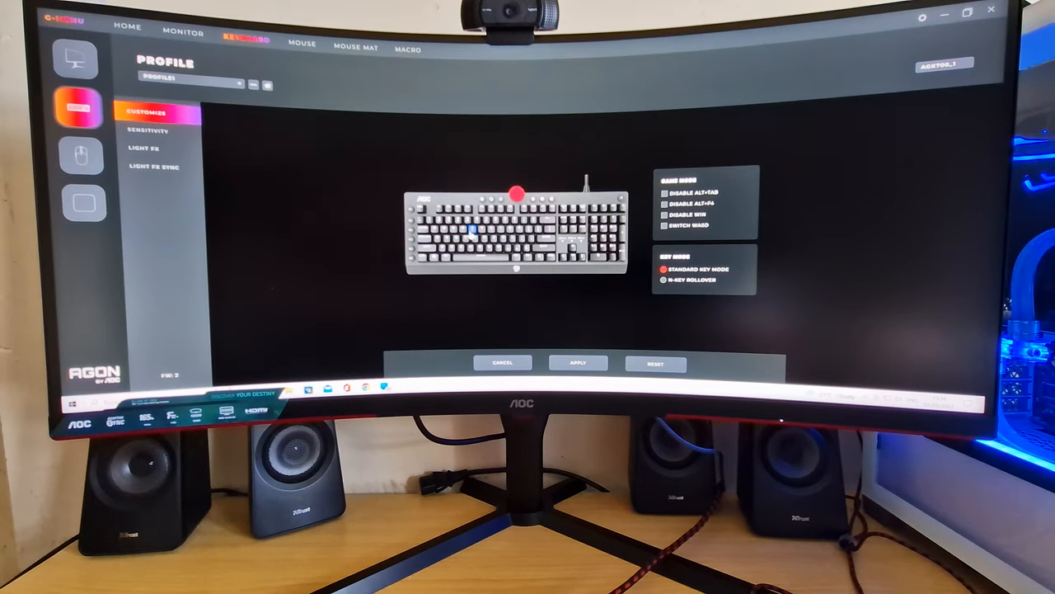
mouse_move(383, 239)
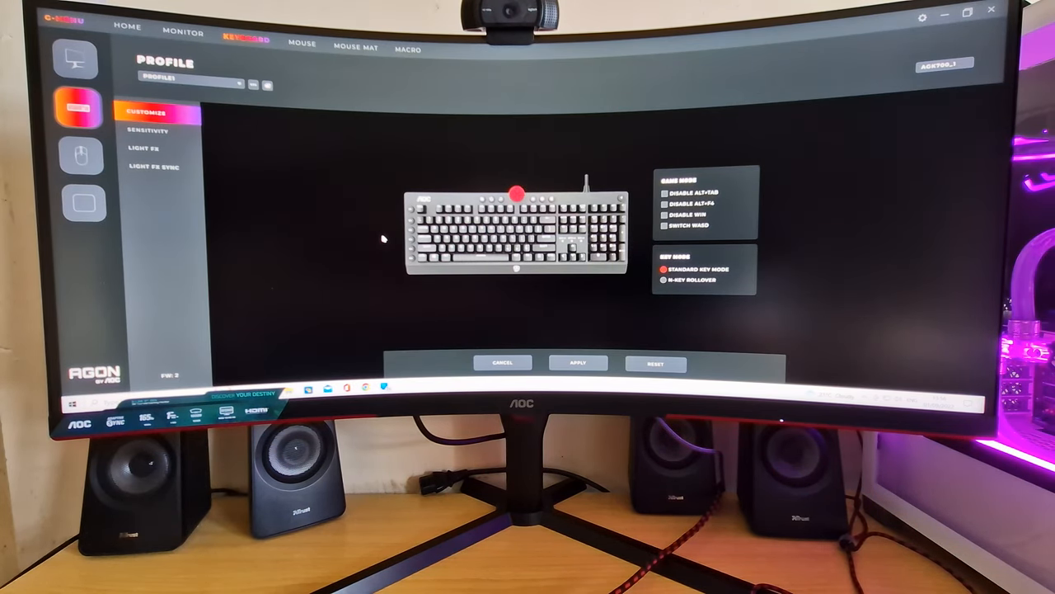